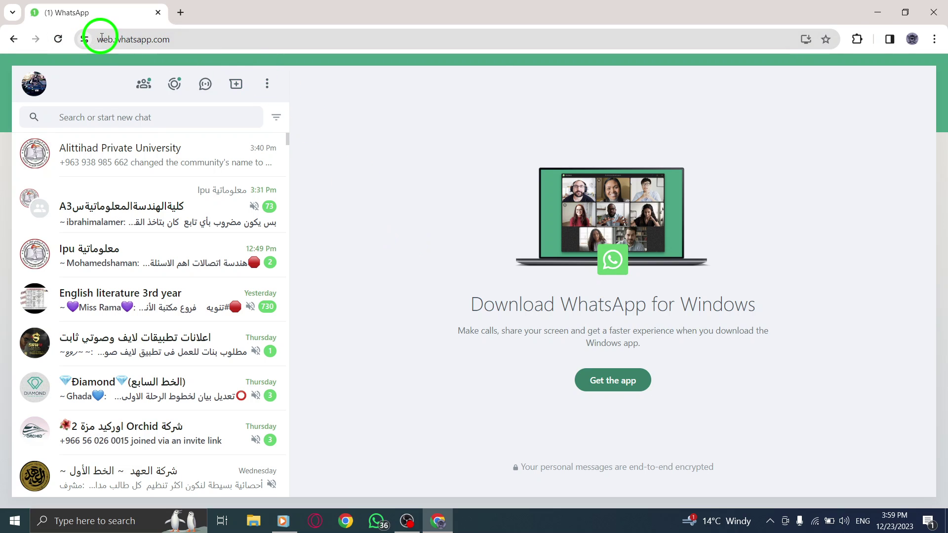
pyautogui.moveTo(406, 165)
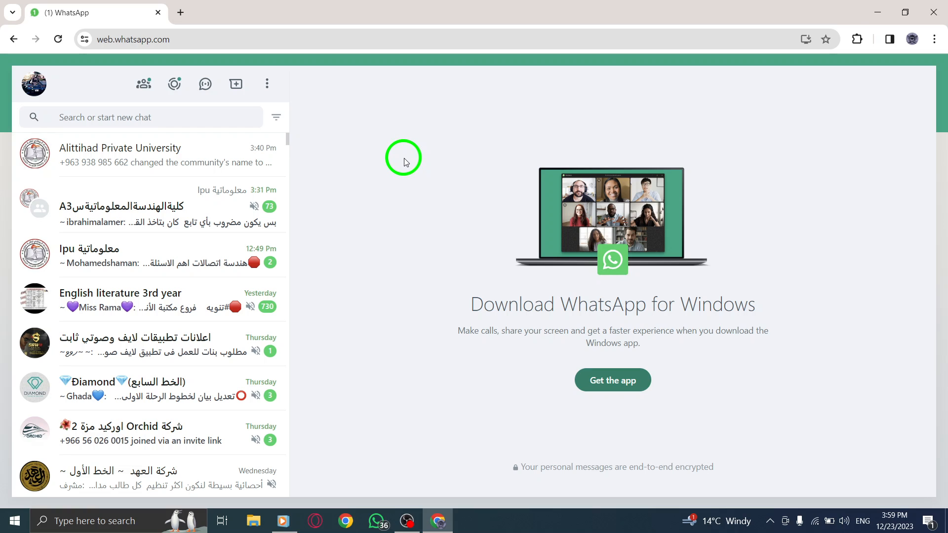
pyautogui.moveTo(267, 84)
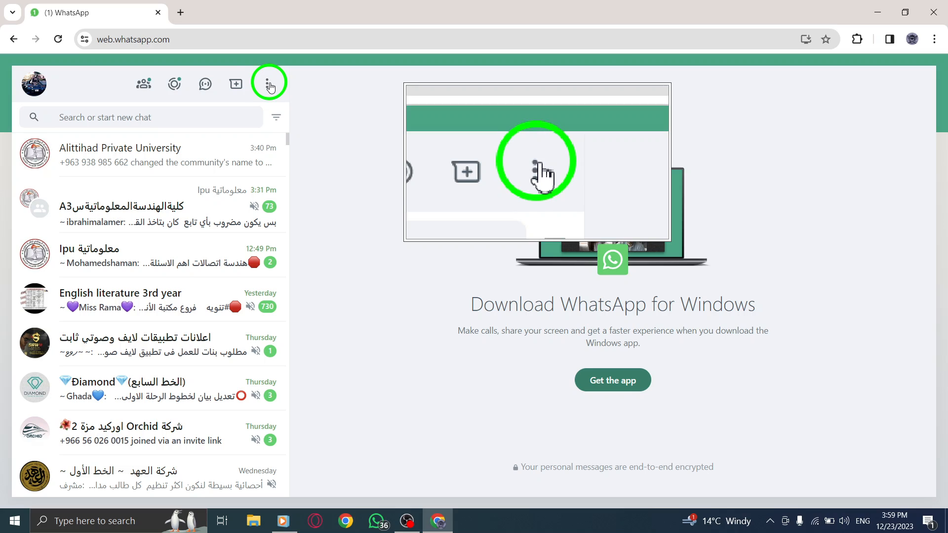
pyautogui.moveTo(269, 84)
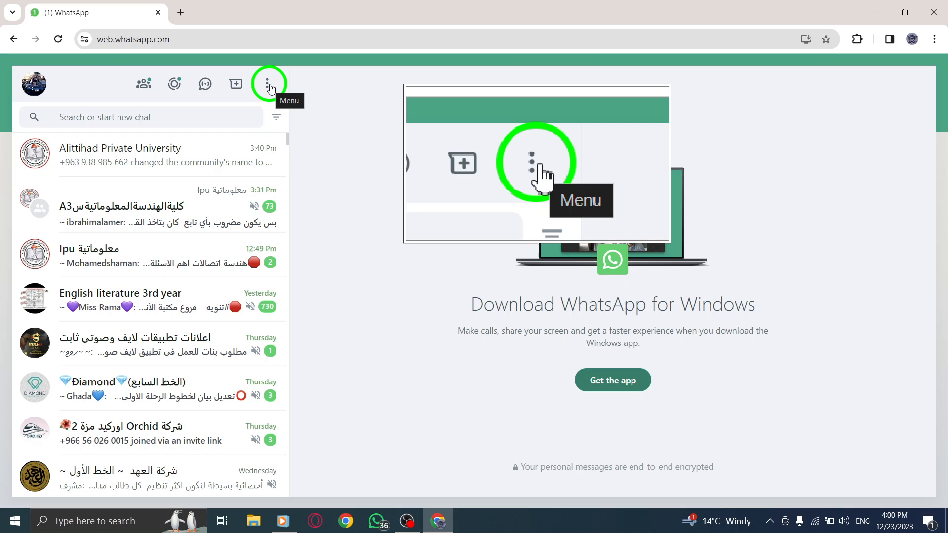
# Step: Open Settings from the three-dot menu in WhatsApp Web
pyautogui.click(269, 84)
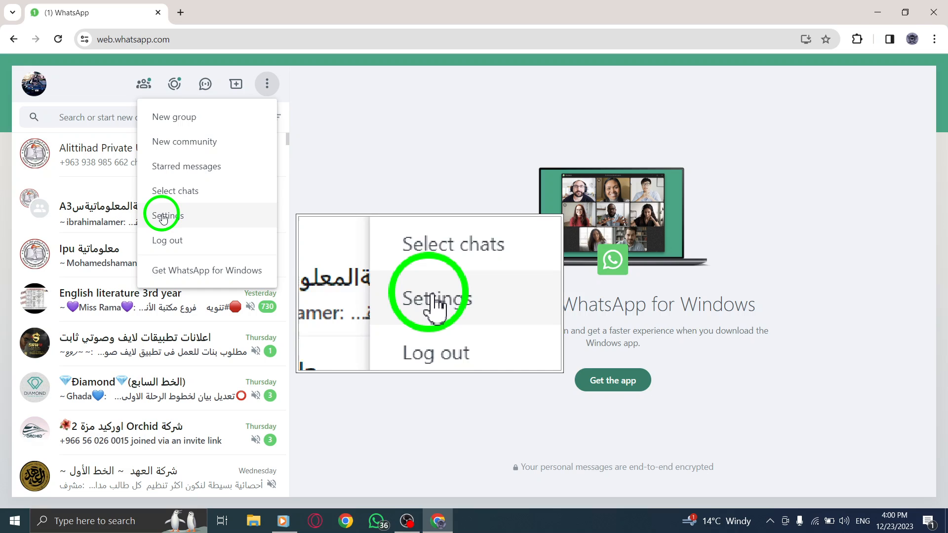
pyautogui.click(164, 215)
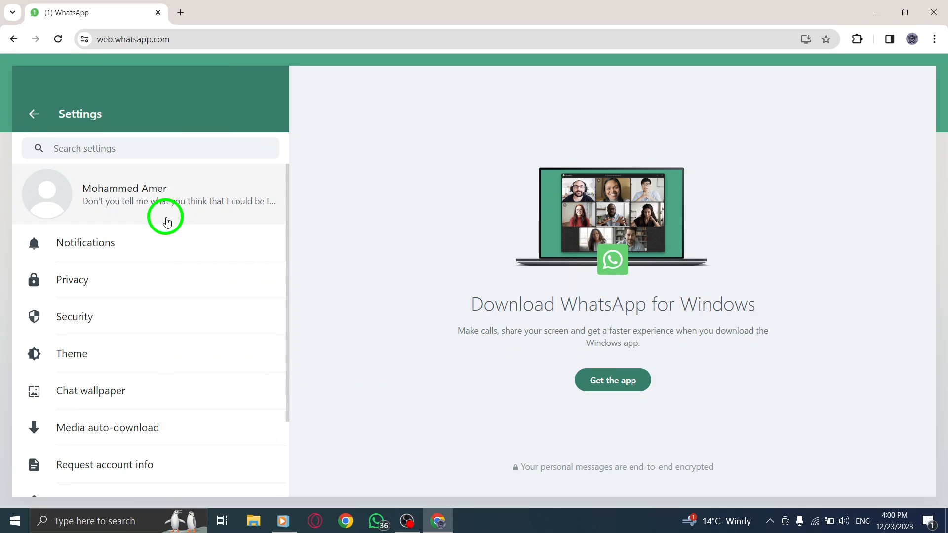
pyautogui.moveTo(423, 139)
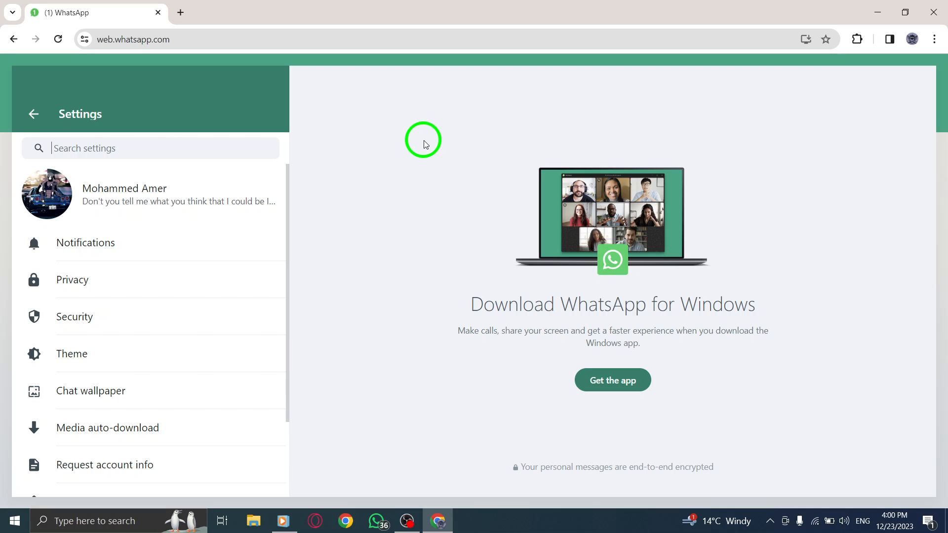
pyautogui.moveTo(197, 143)
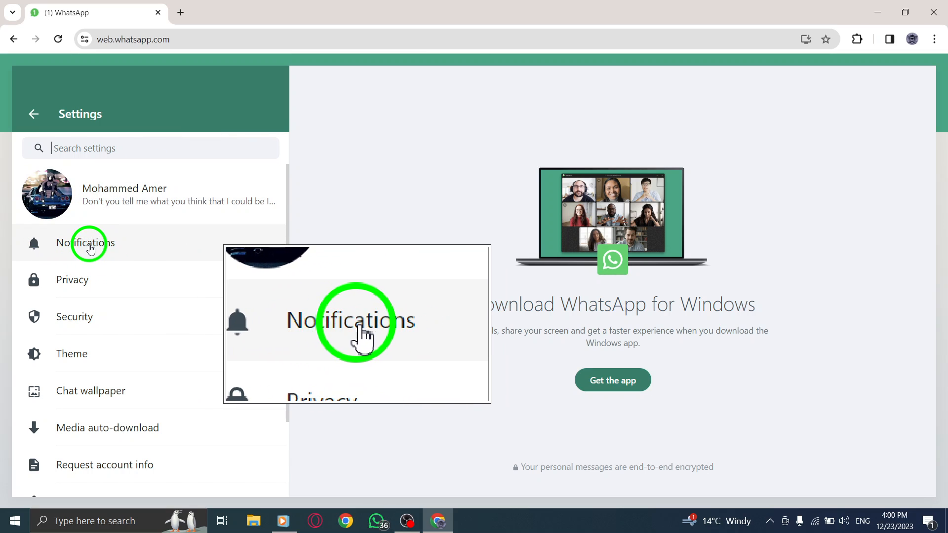
# Step: Open Notifications and leave the Background sync checkbox unchecked
pyautogui.click(84, 243)
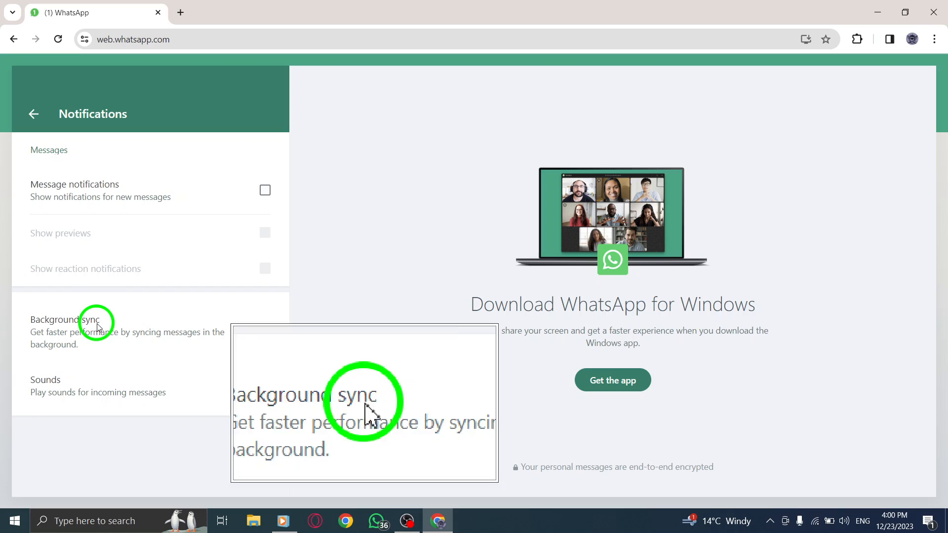
pyautogui.click(264, 331)
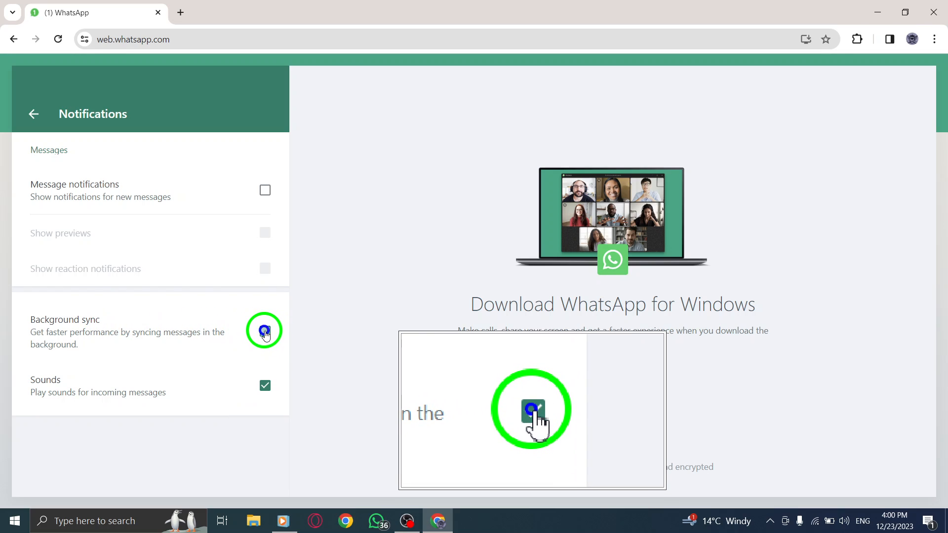
pyautogui.click(264, 331)
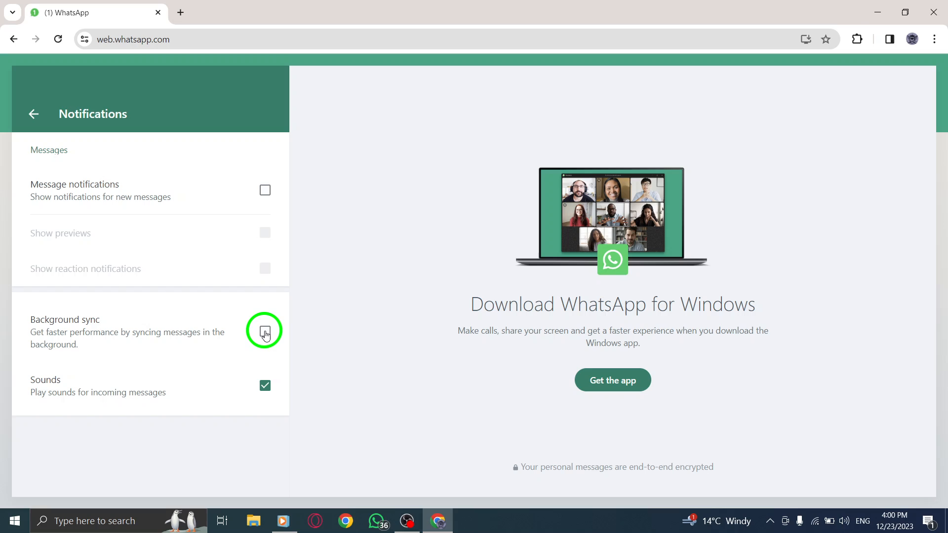